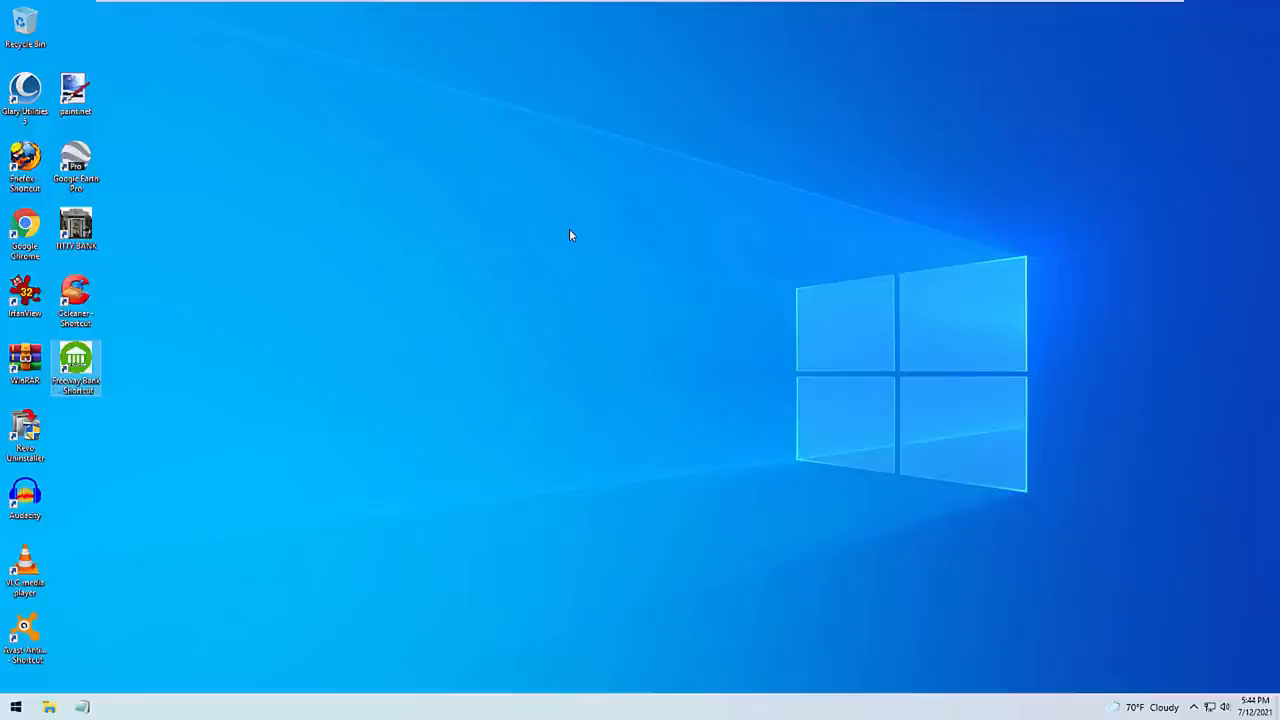
Bring up the Run dialog to launch teamviewer by name.
key(Win+r)
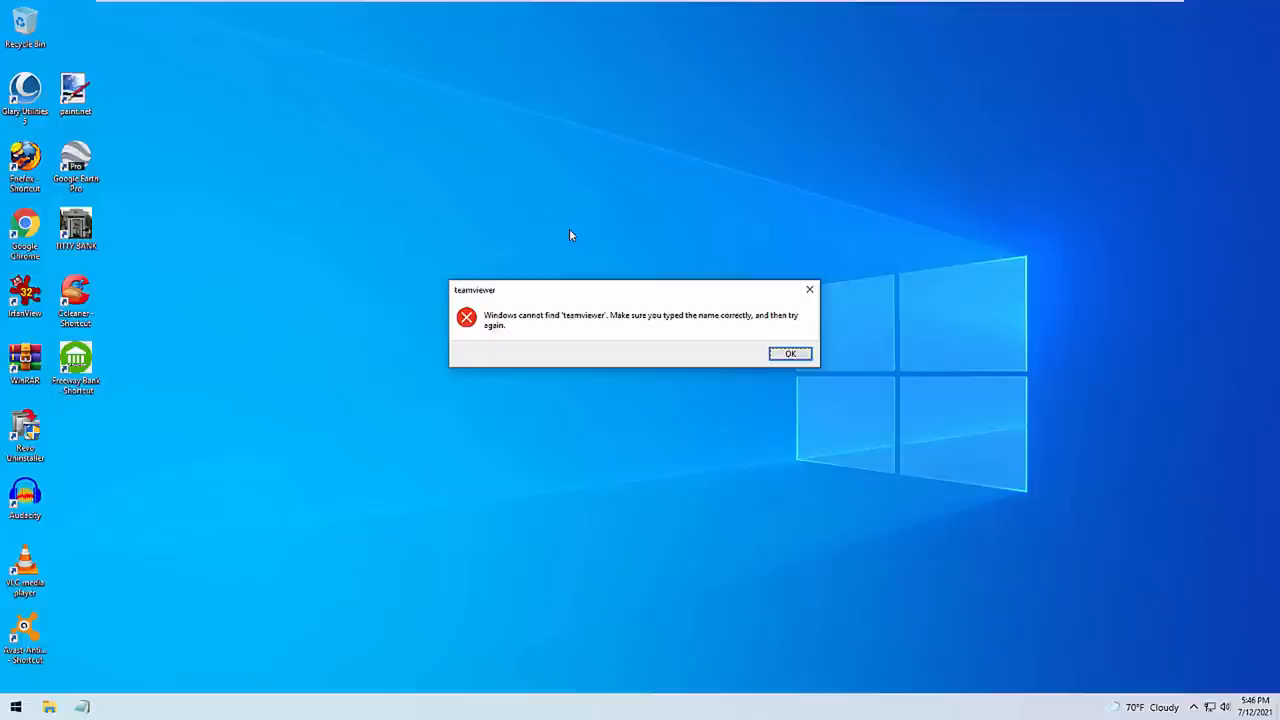
Dismiss the 'Windows cannot find teamviewer' error dialog with OK.
click(790, 352)
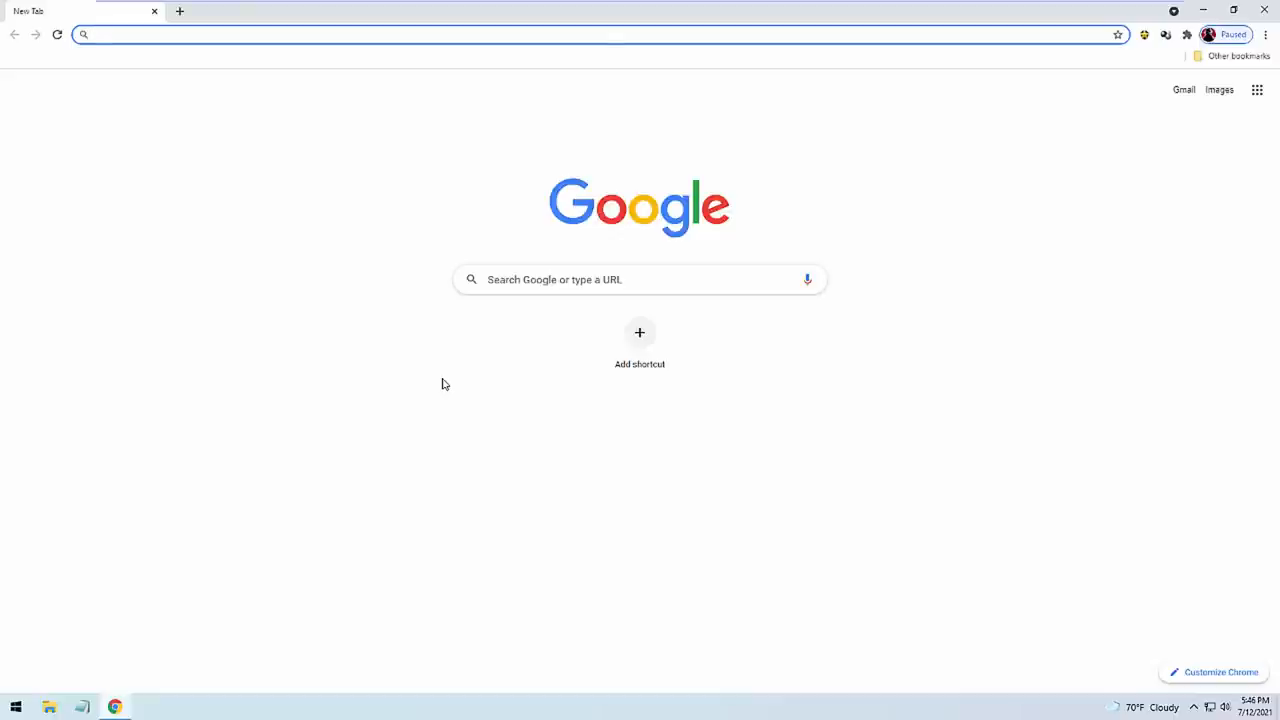
mouse_move(198, 300)
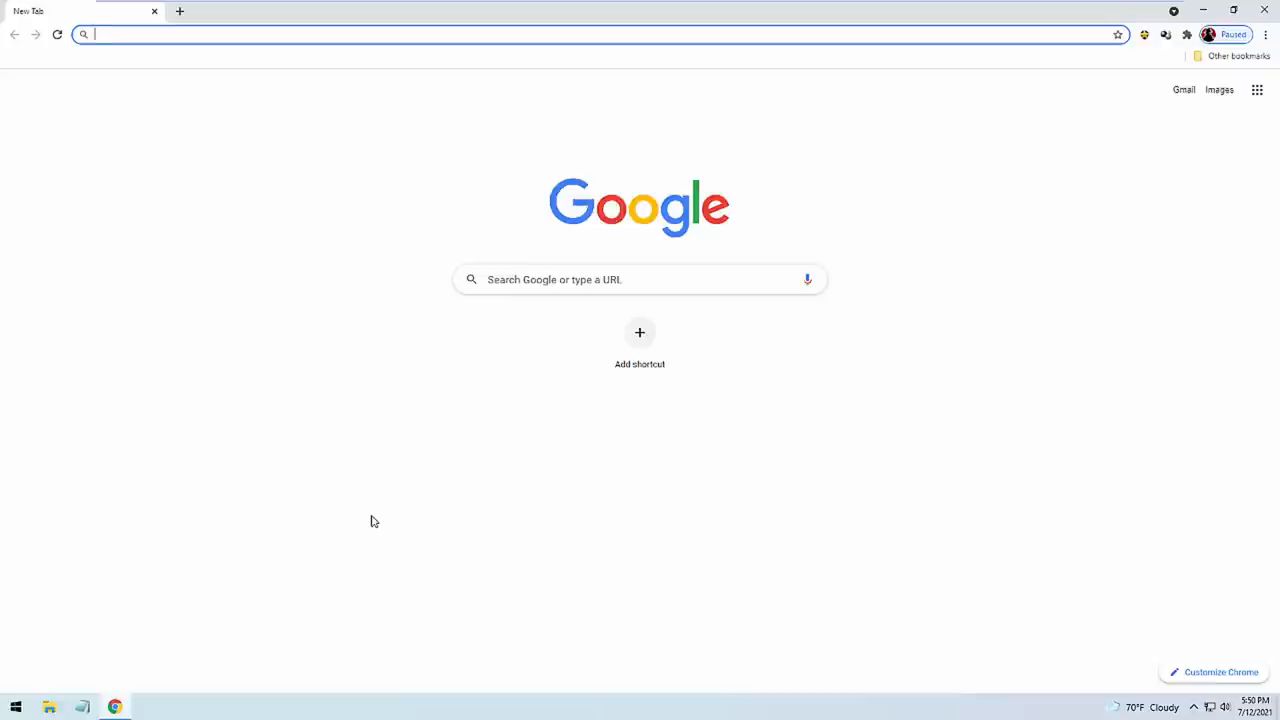
Search Google for 'teamviewer' and open the official TeamViewer website result.
text(t)
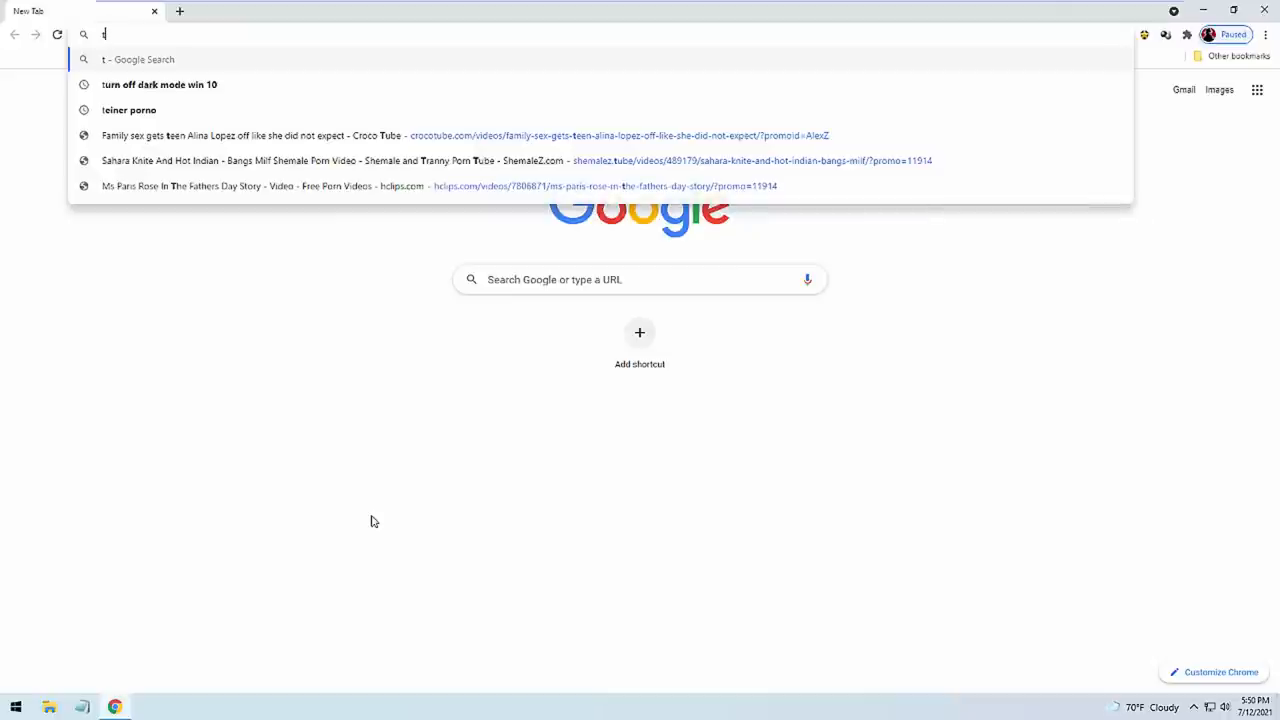
text(eamviewer)
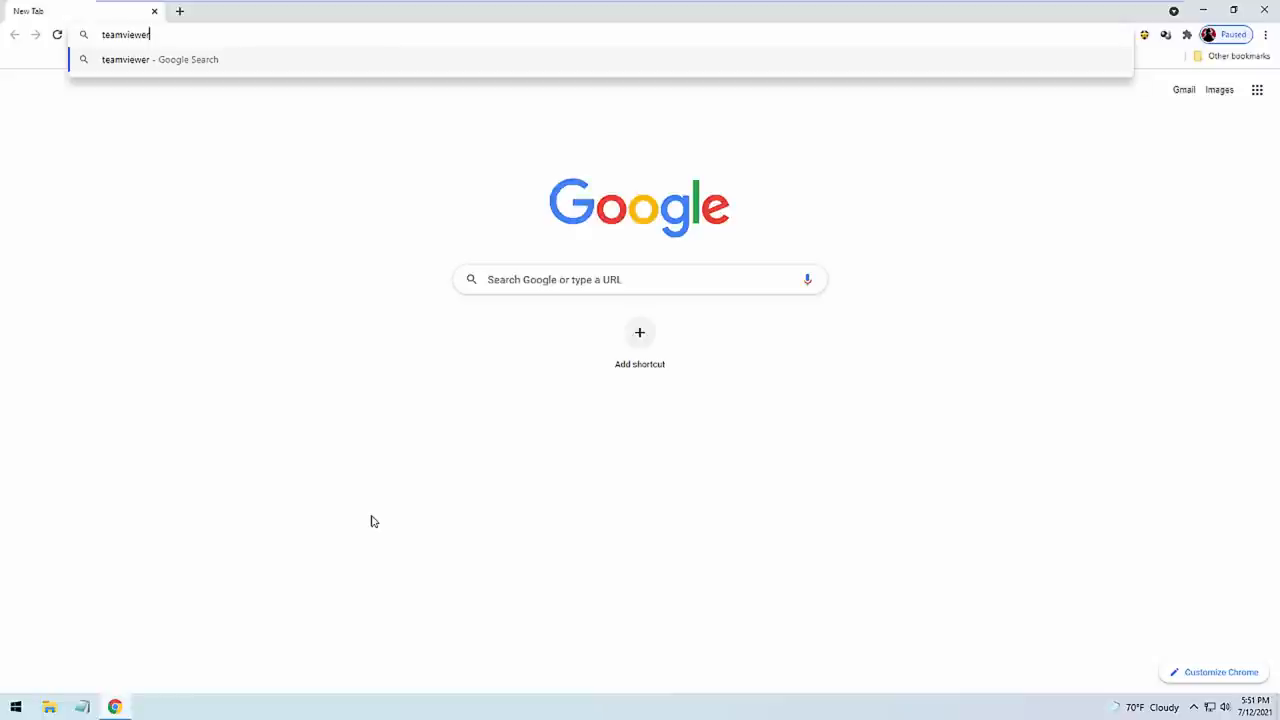
key(Return)
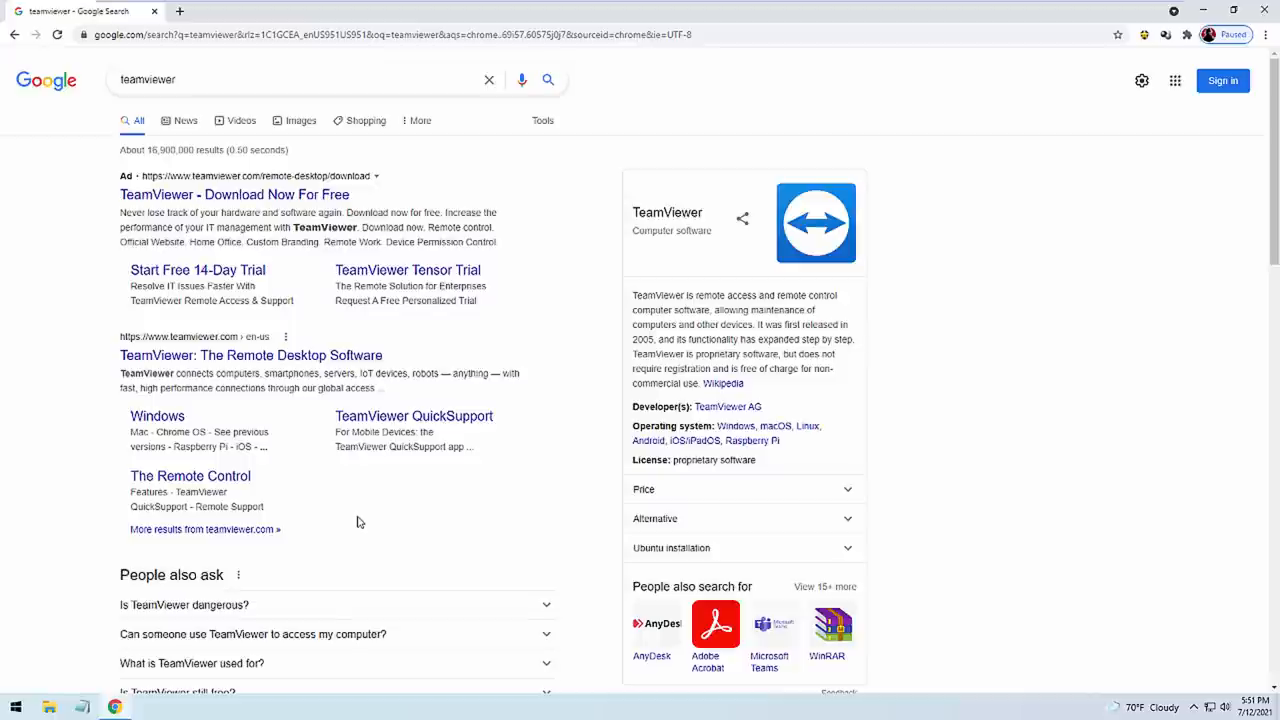
click(252, 356)
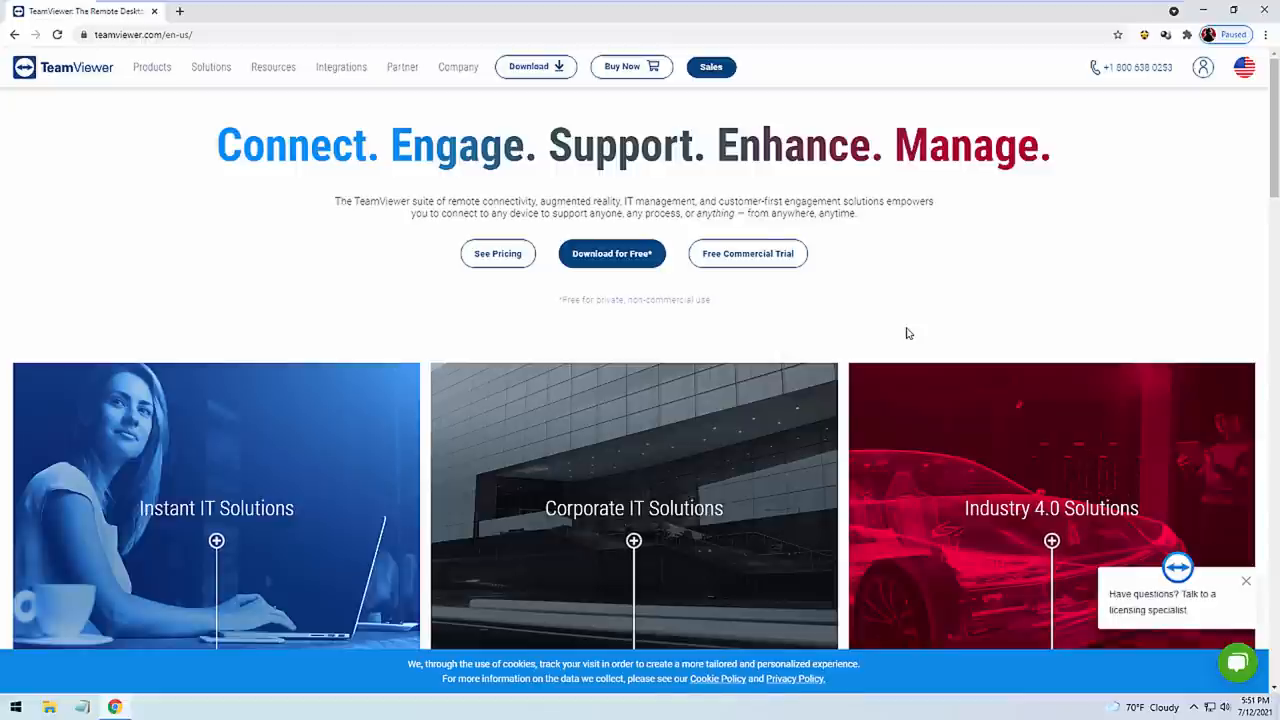
Start the free TeamViewer download and accept the Default installation.
click(612, 252)
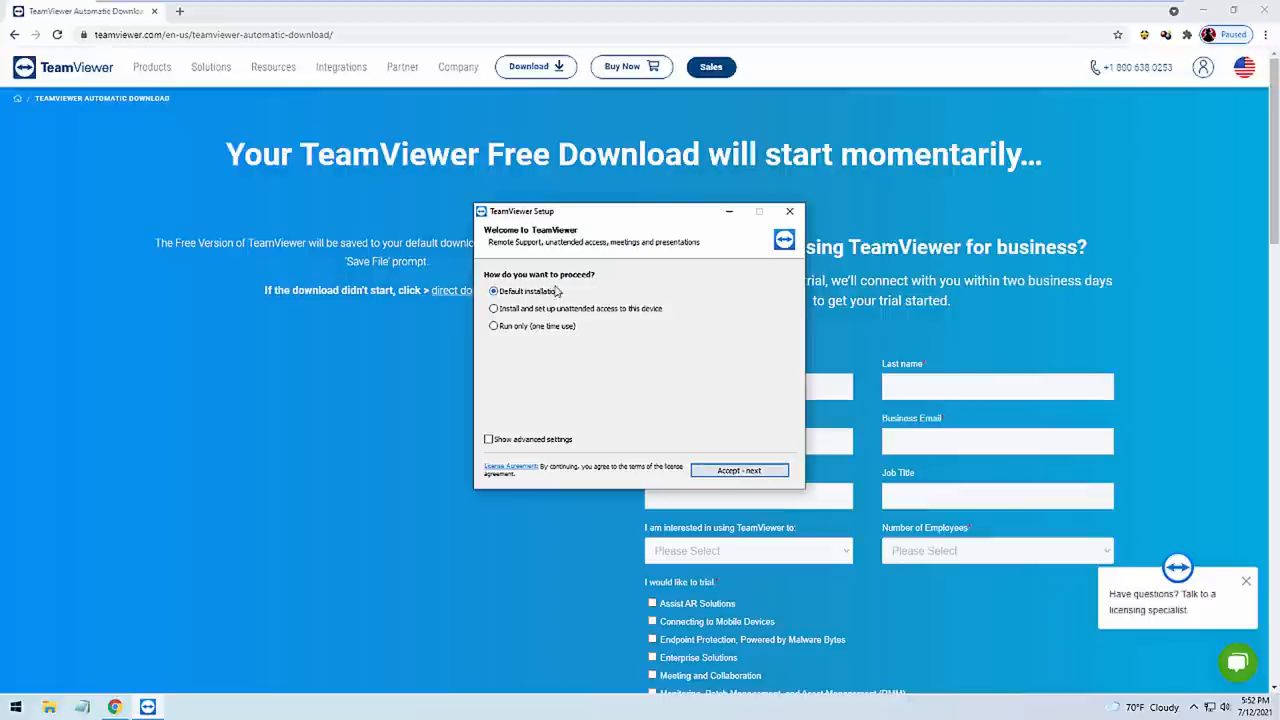
mouse_move(510, 350)
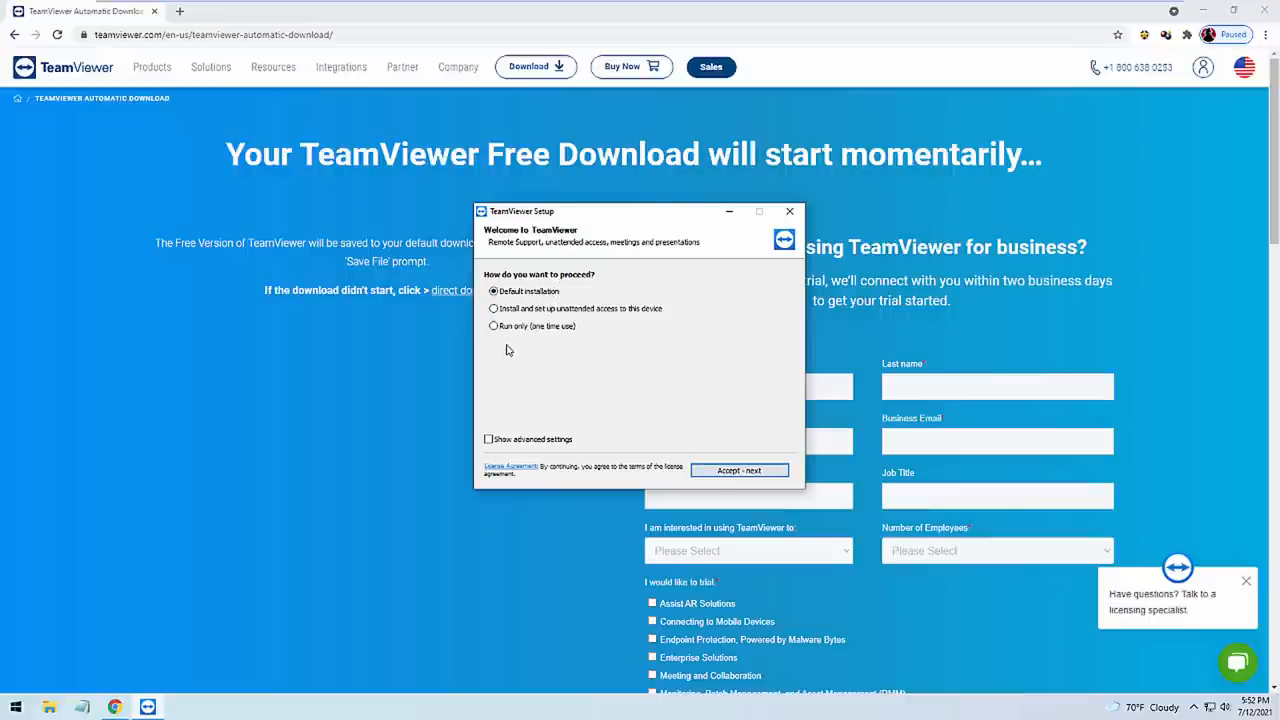
click(740, 470)
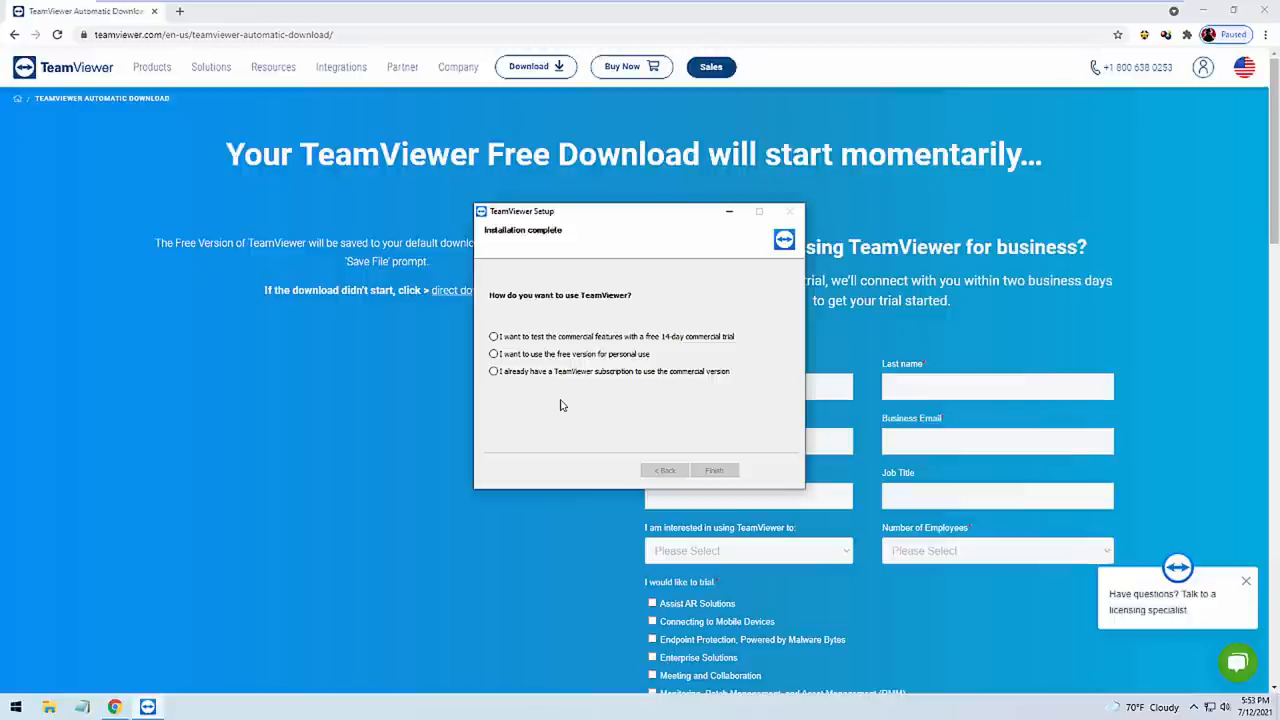
mouse_move(524, 324)
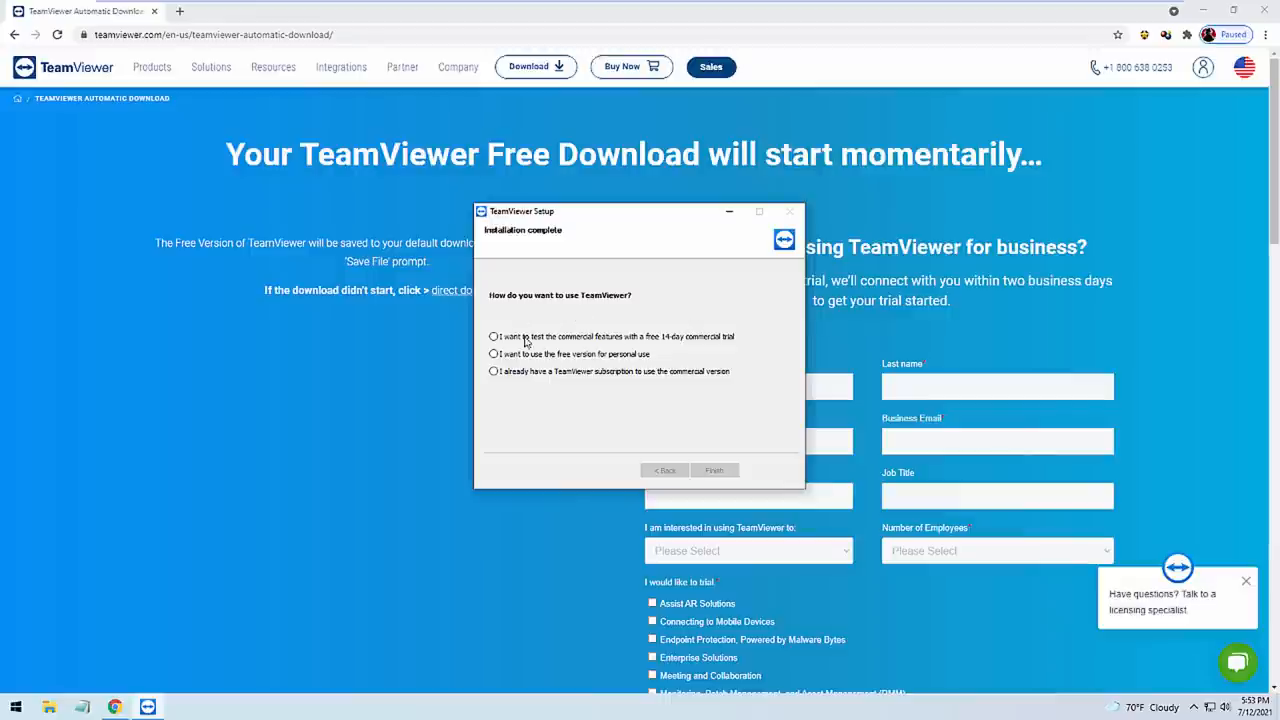
mouse_move(630, 418)
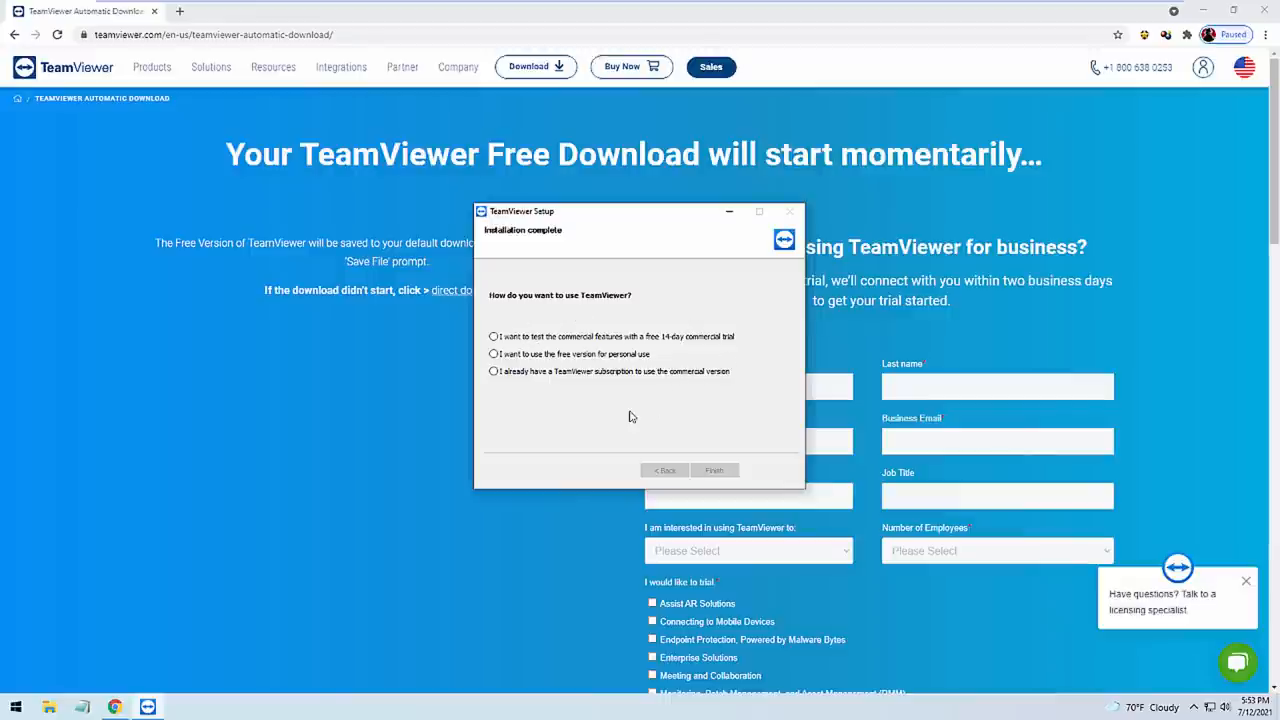
mouse_move(584, 408)
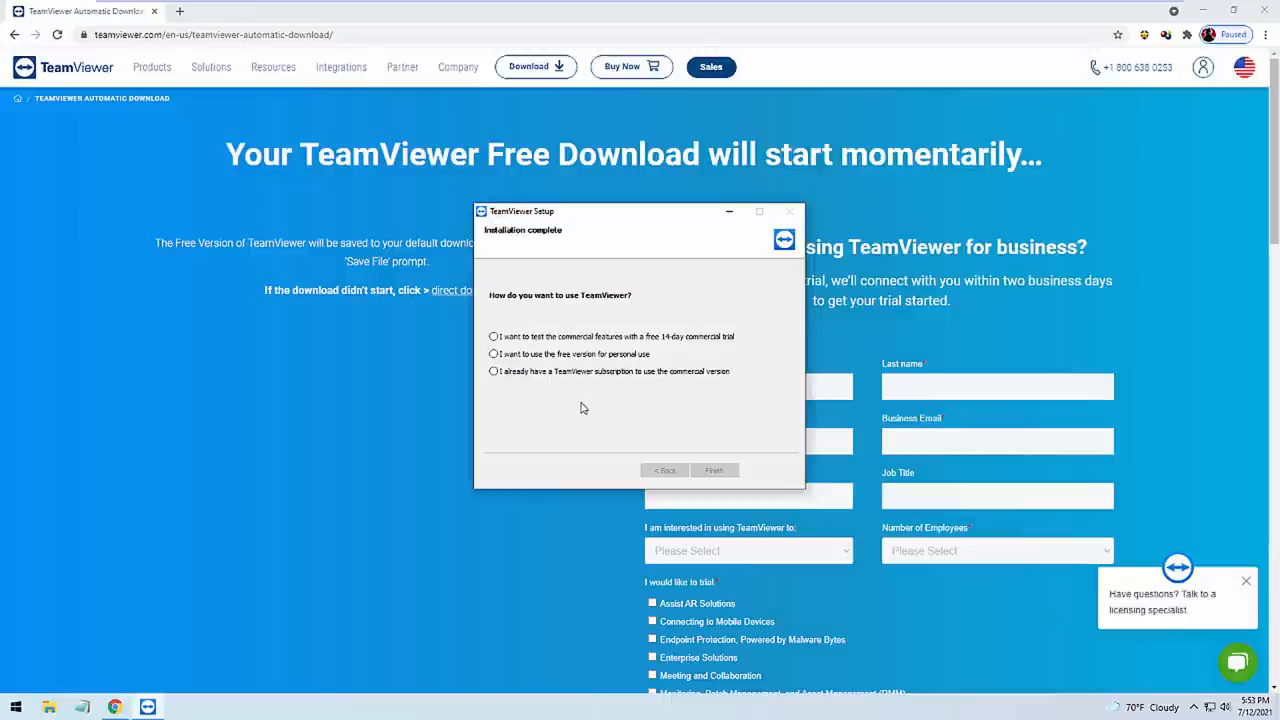
Select the free version for personal use and finish TeamViewer Setup.
click(492, 354)
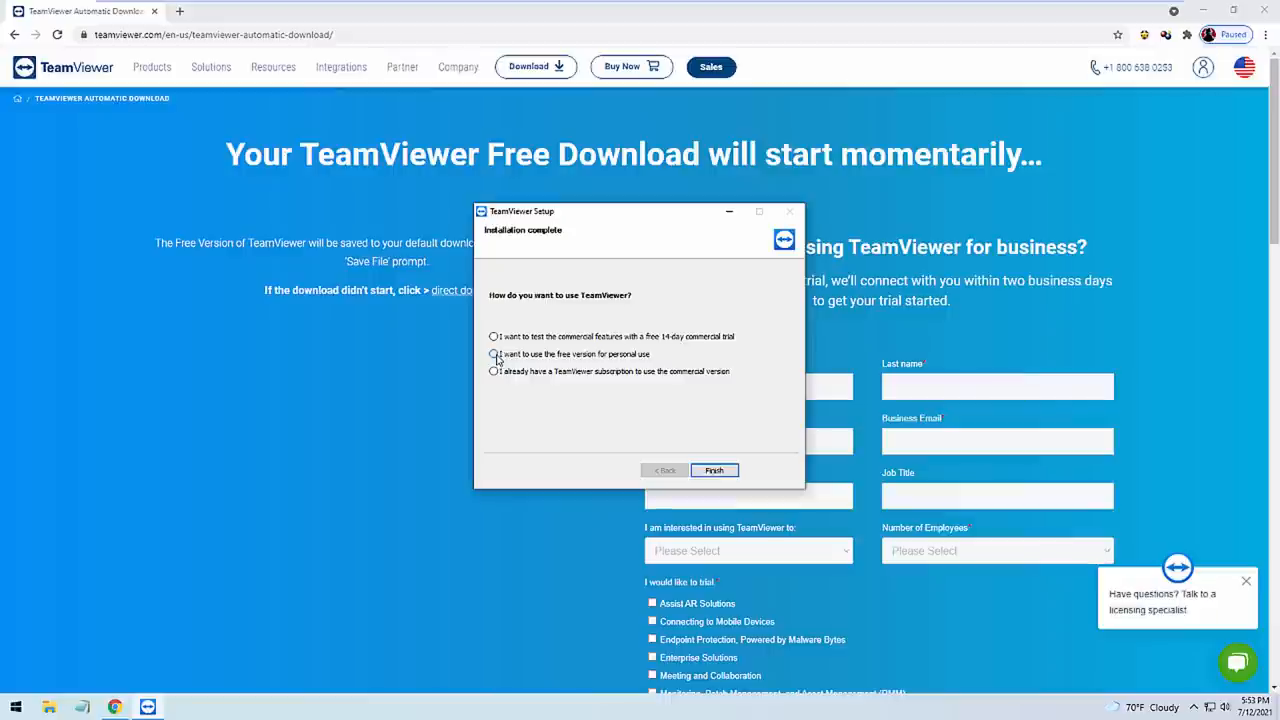
click(492, 354)
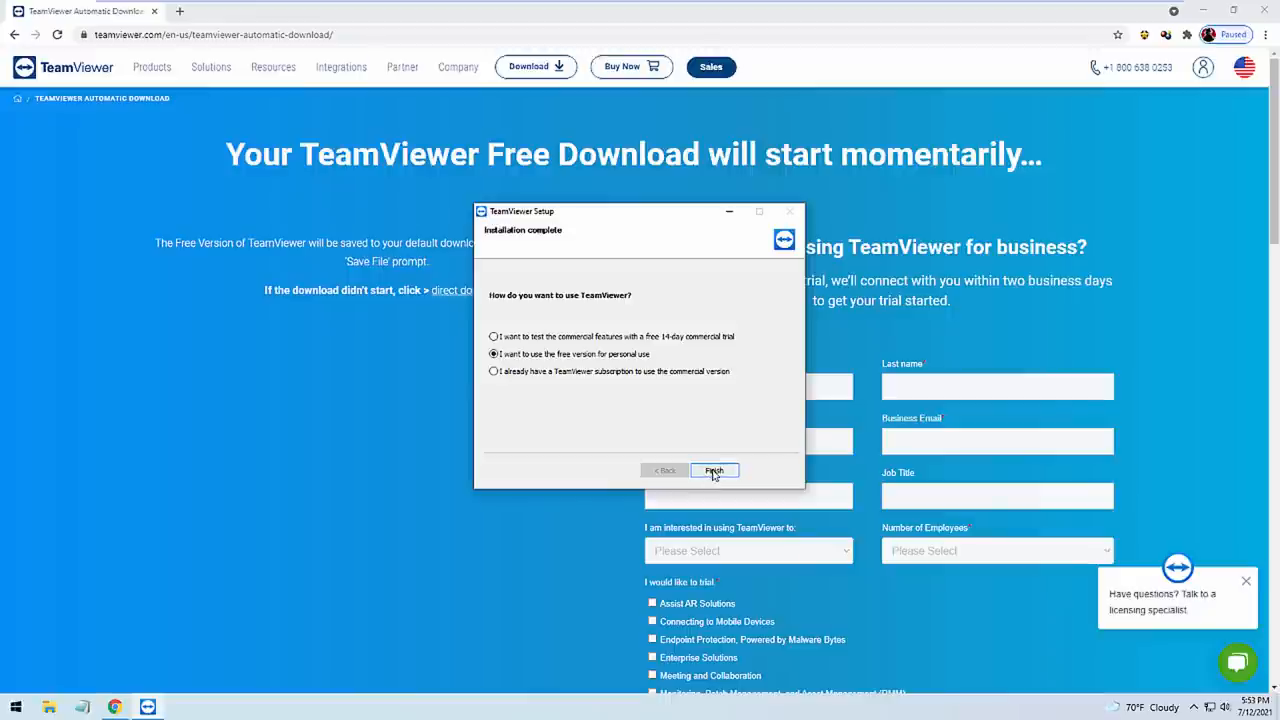
click(714, 470)
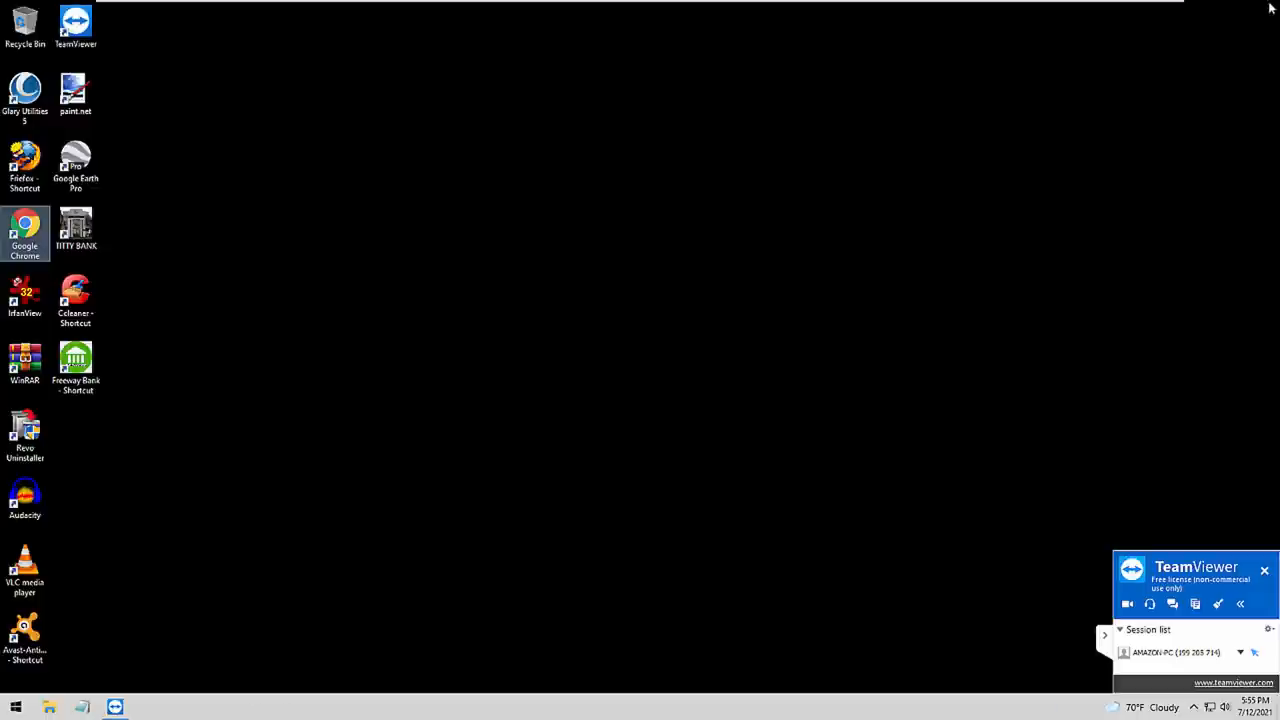
mouse_move(620, 296)
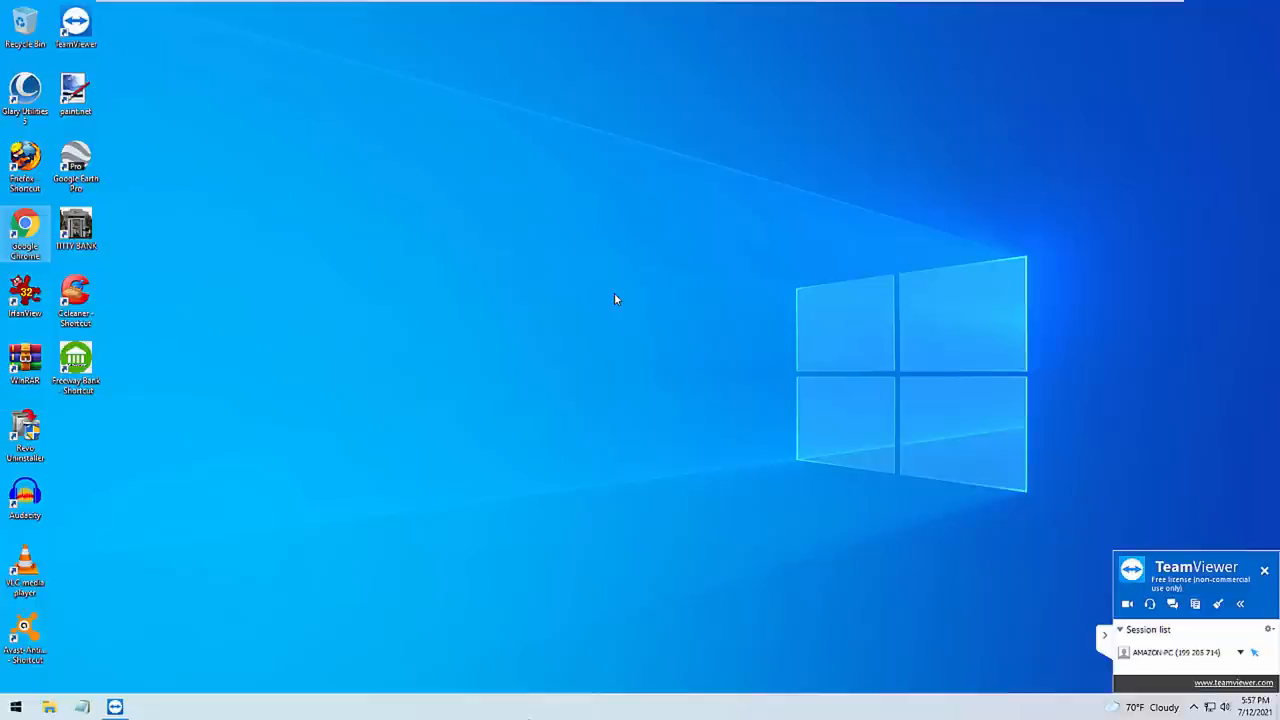
mouse_move(464, 212)
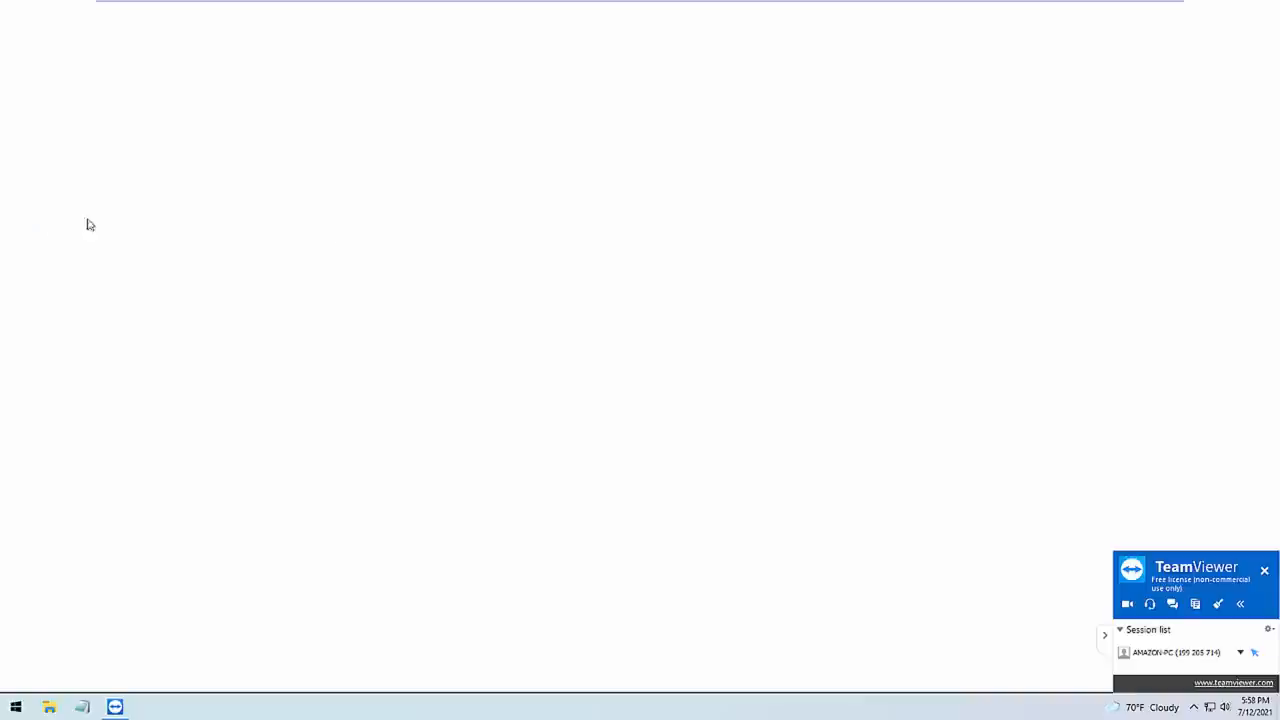
Visit the Wix site from Other bookmarks, landing on its Error 404 page.
click(148, 708)
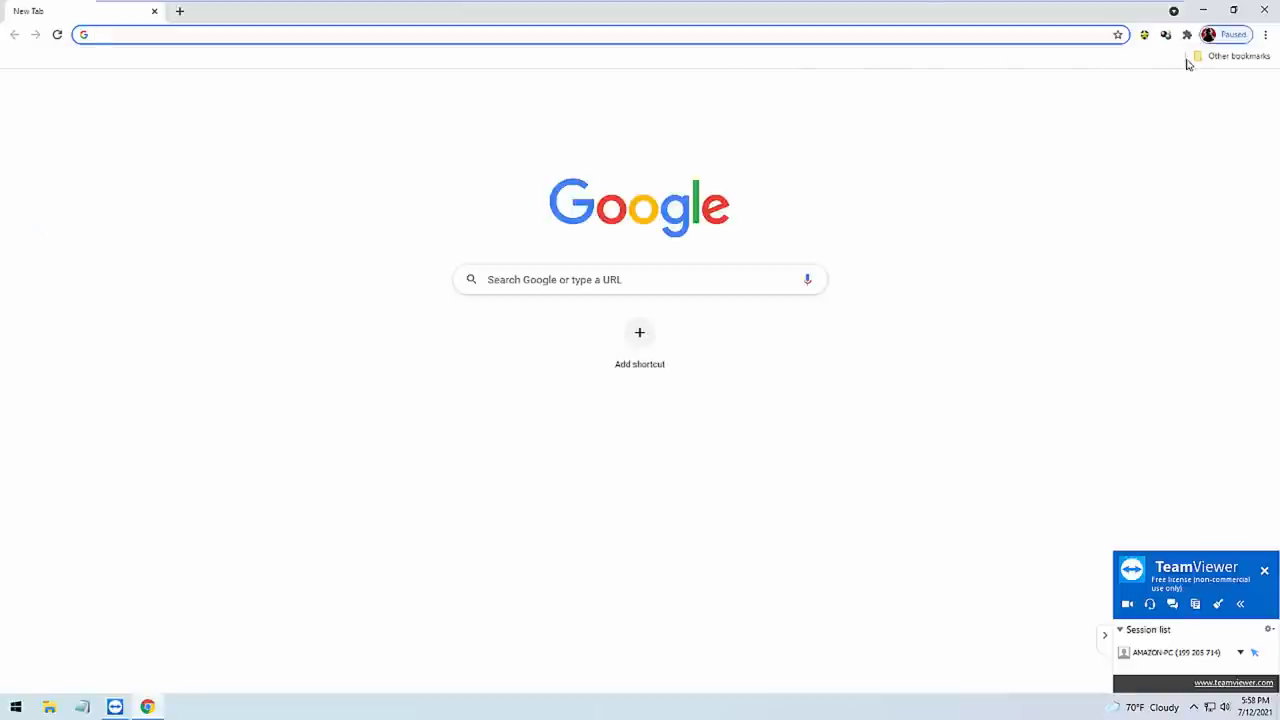
click(1238, 56)
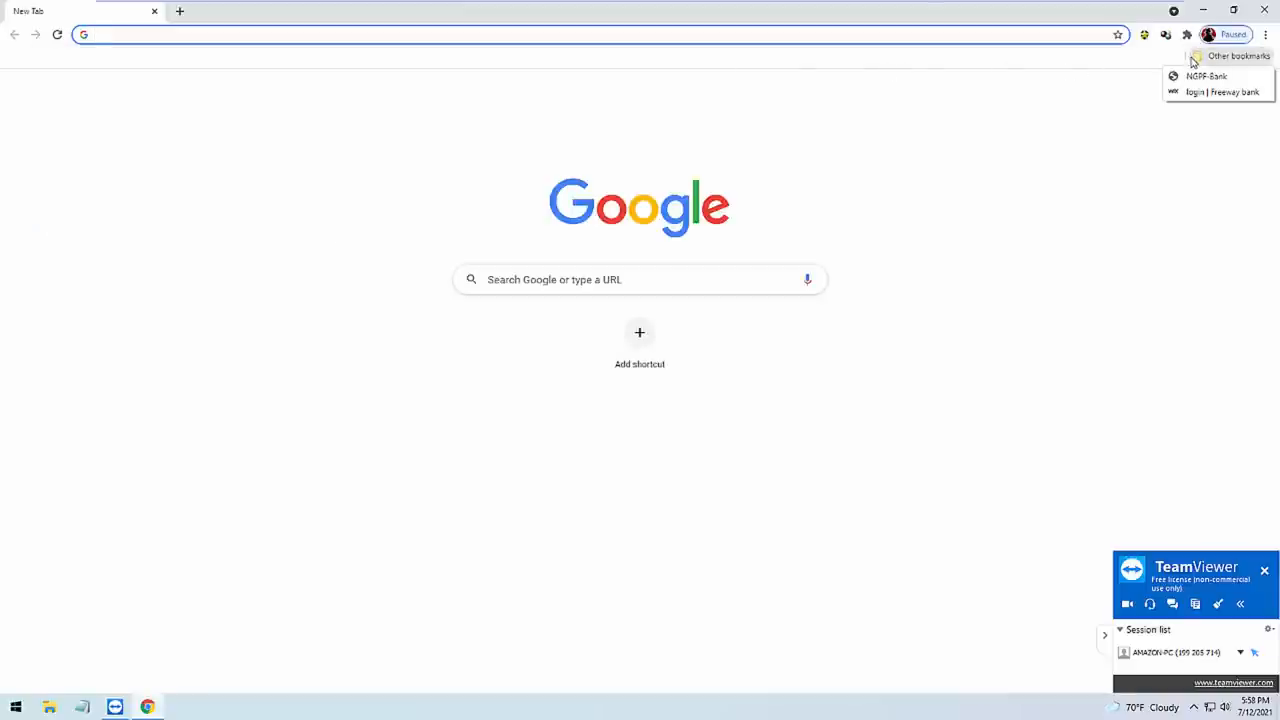
click(1220, 92)
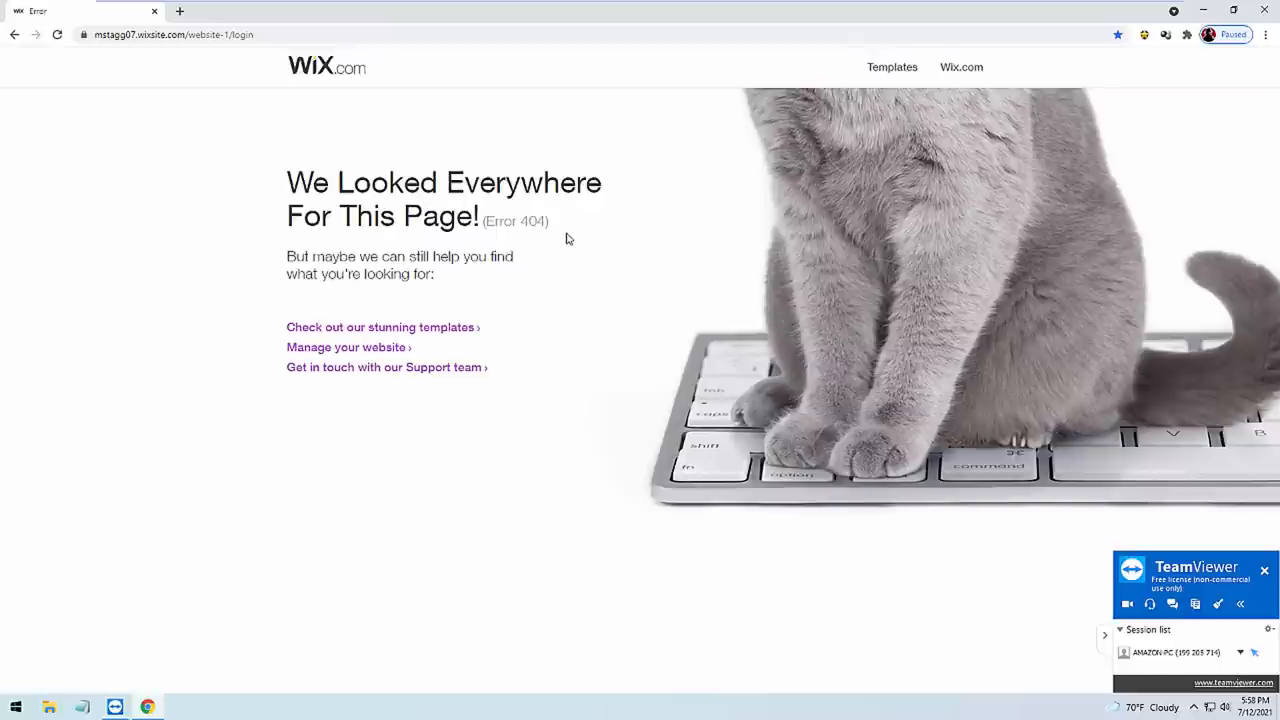
mouse_move(424, 340)
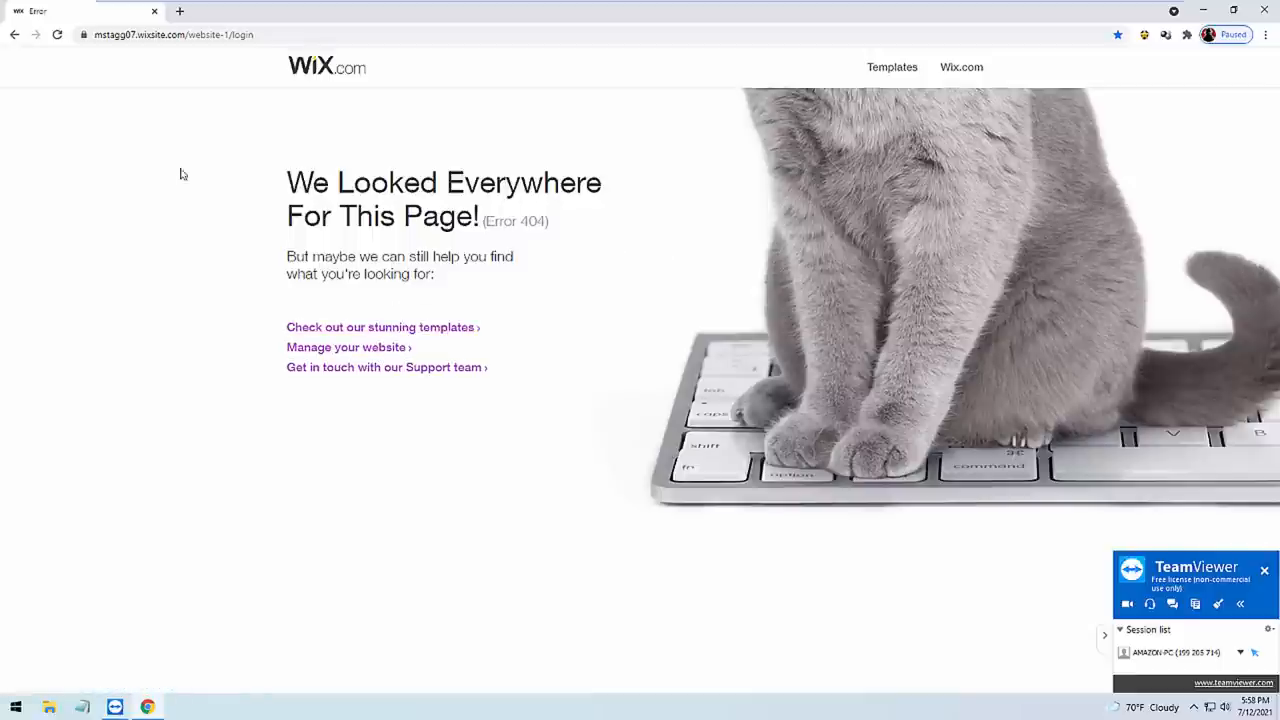
mouse_move(1118, 36)
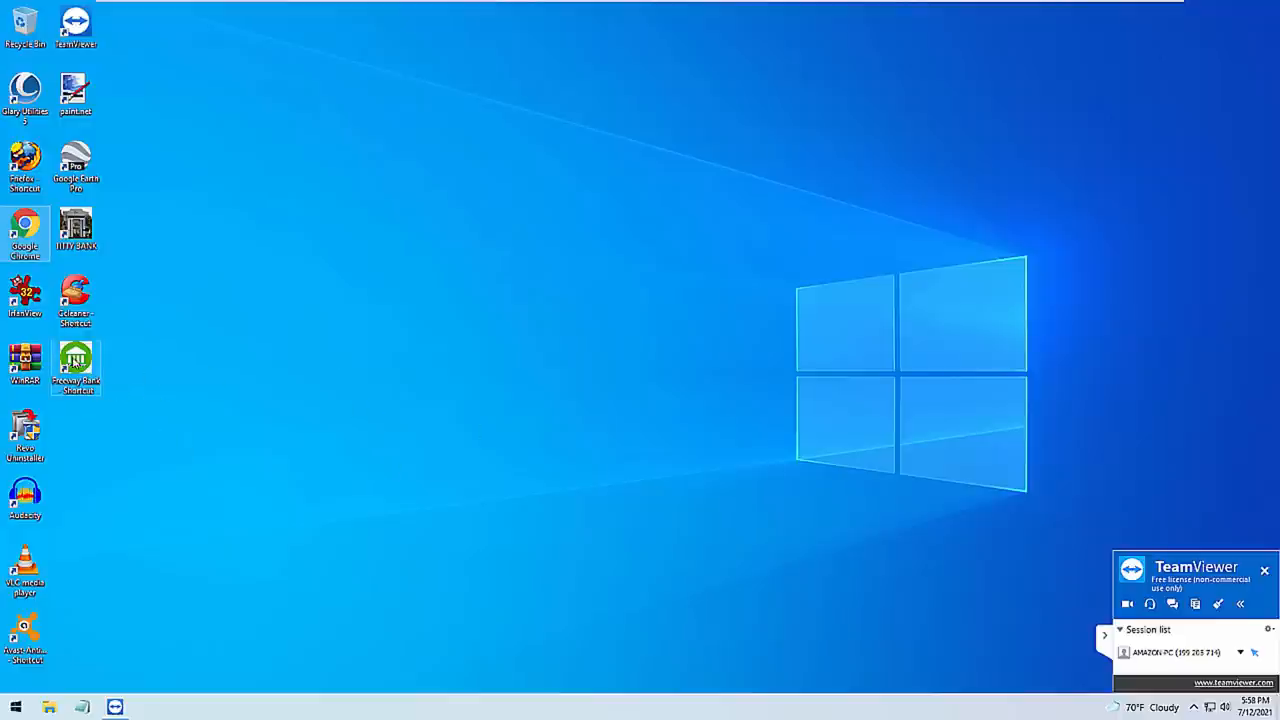
Play the desktop video shortcut in VLC briefly, then close the player.
double_click(76, 360)
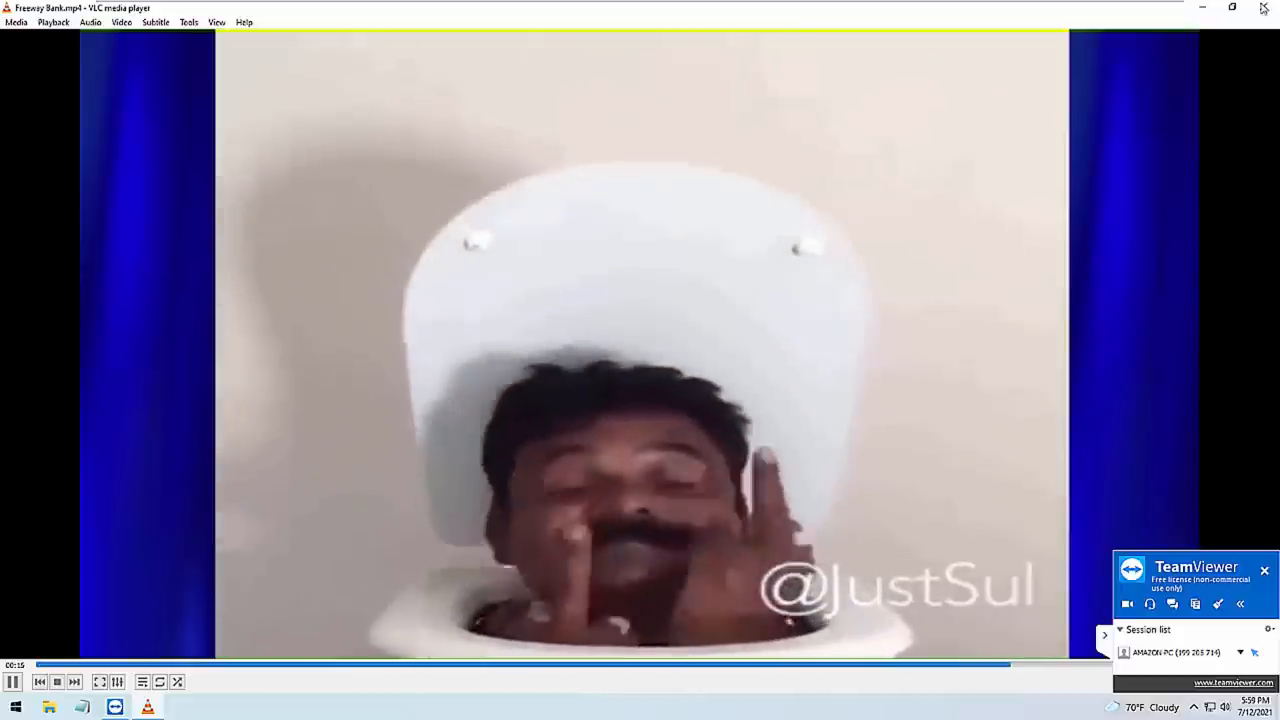
click(1264, 8)
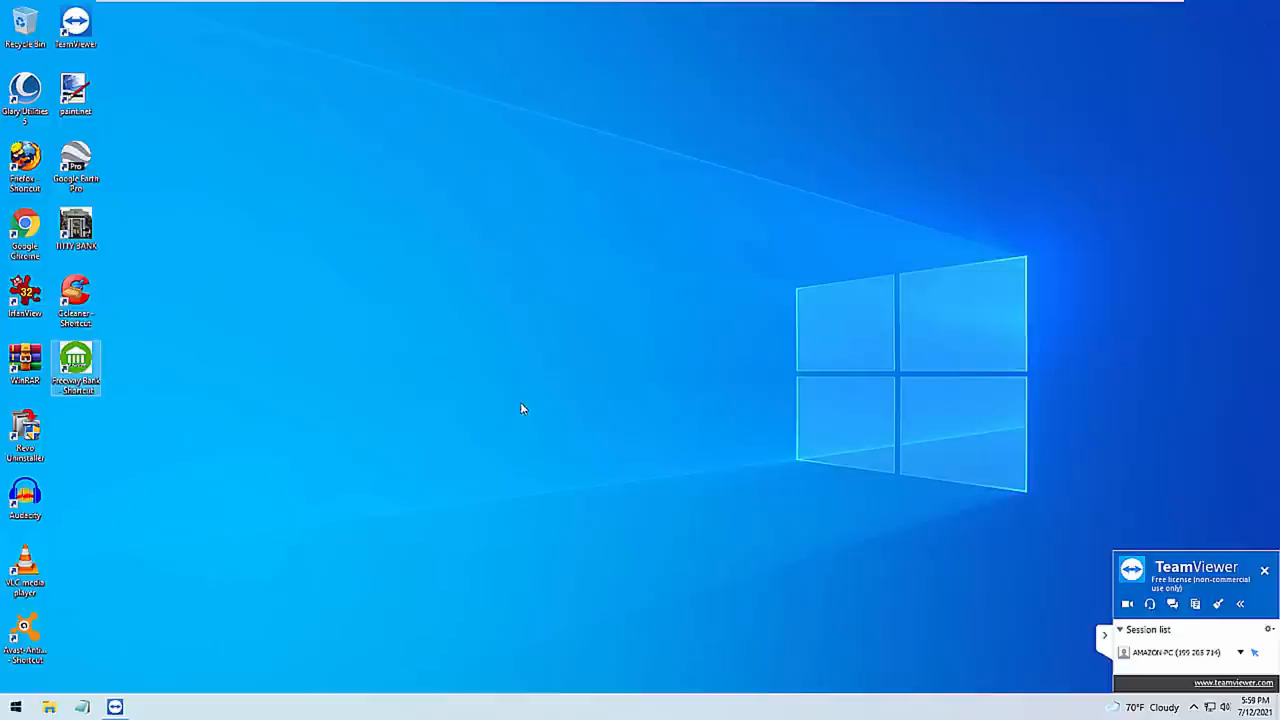
mouse_move(574, 424)
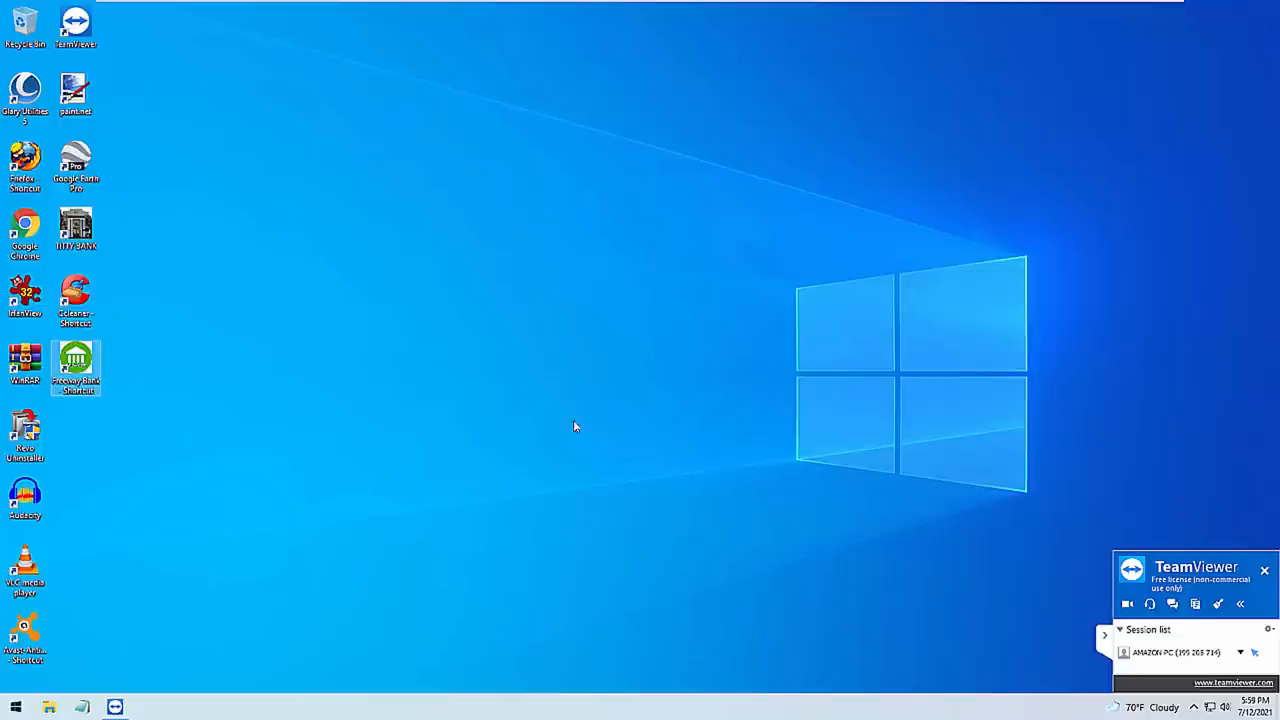
mouse_move(670, 446)
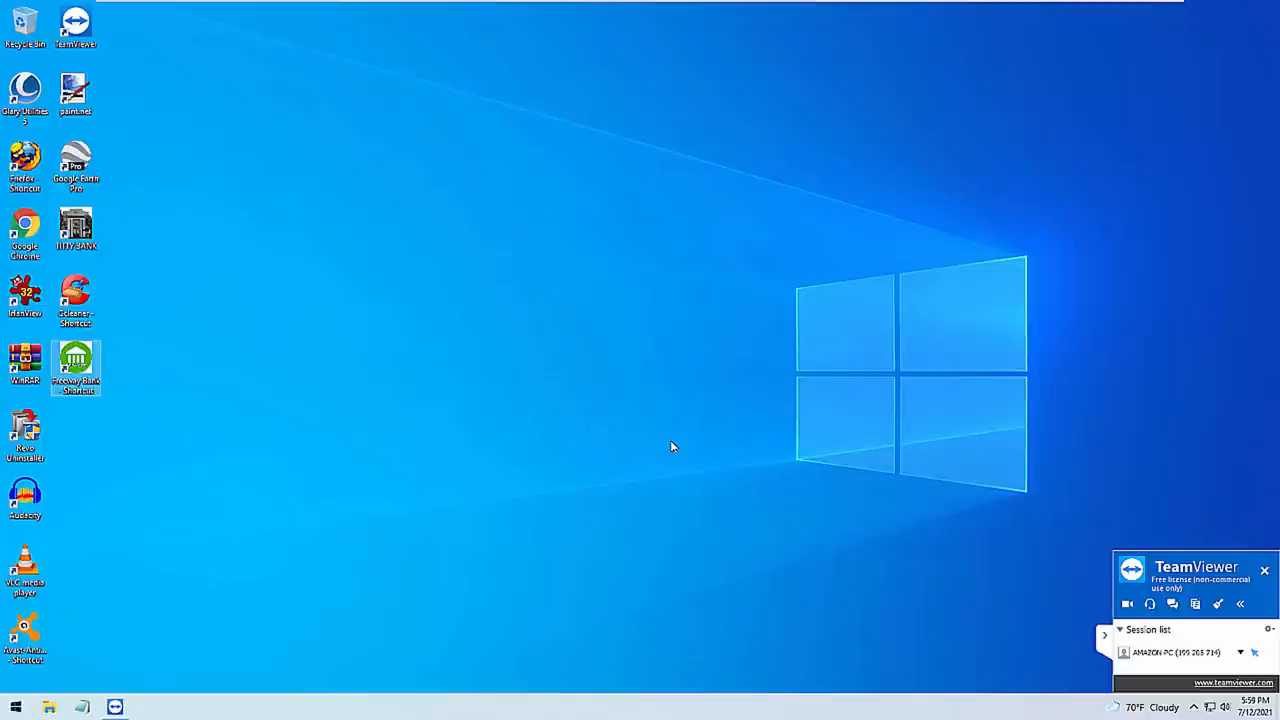
mouse_move(652, 448)
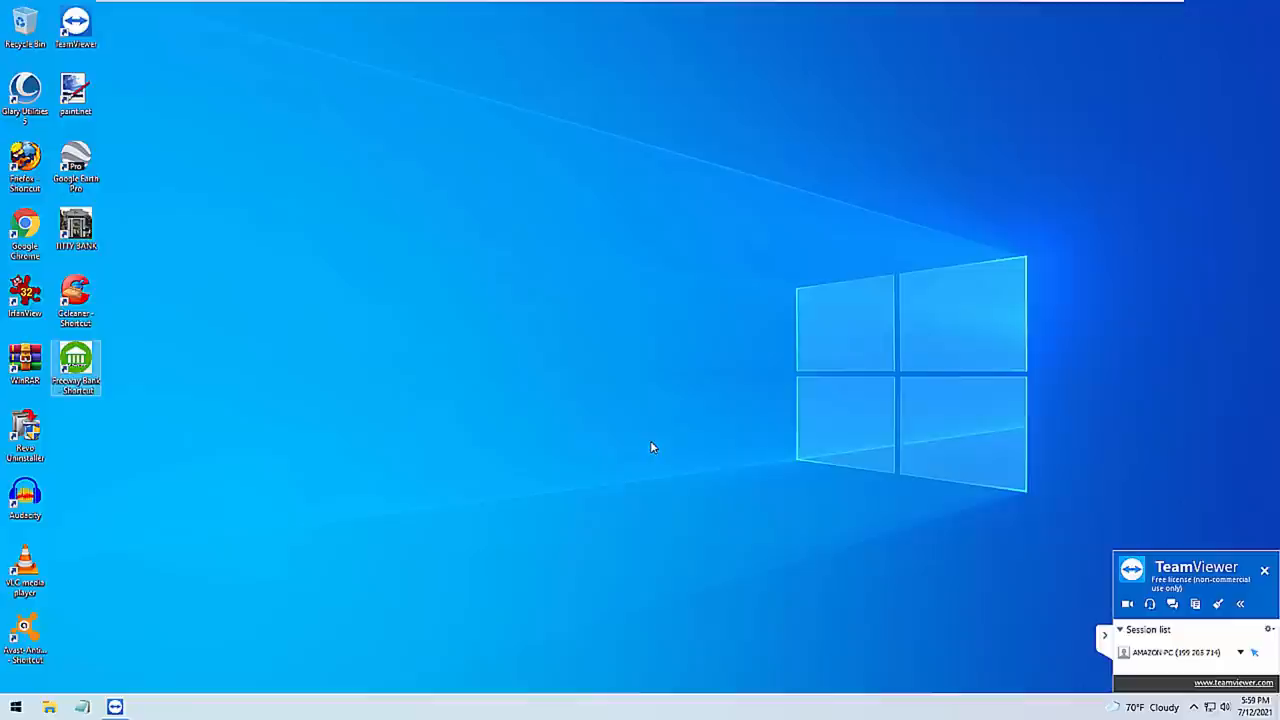
mouse_move(600, 492)
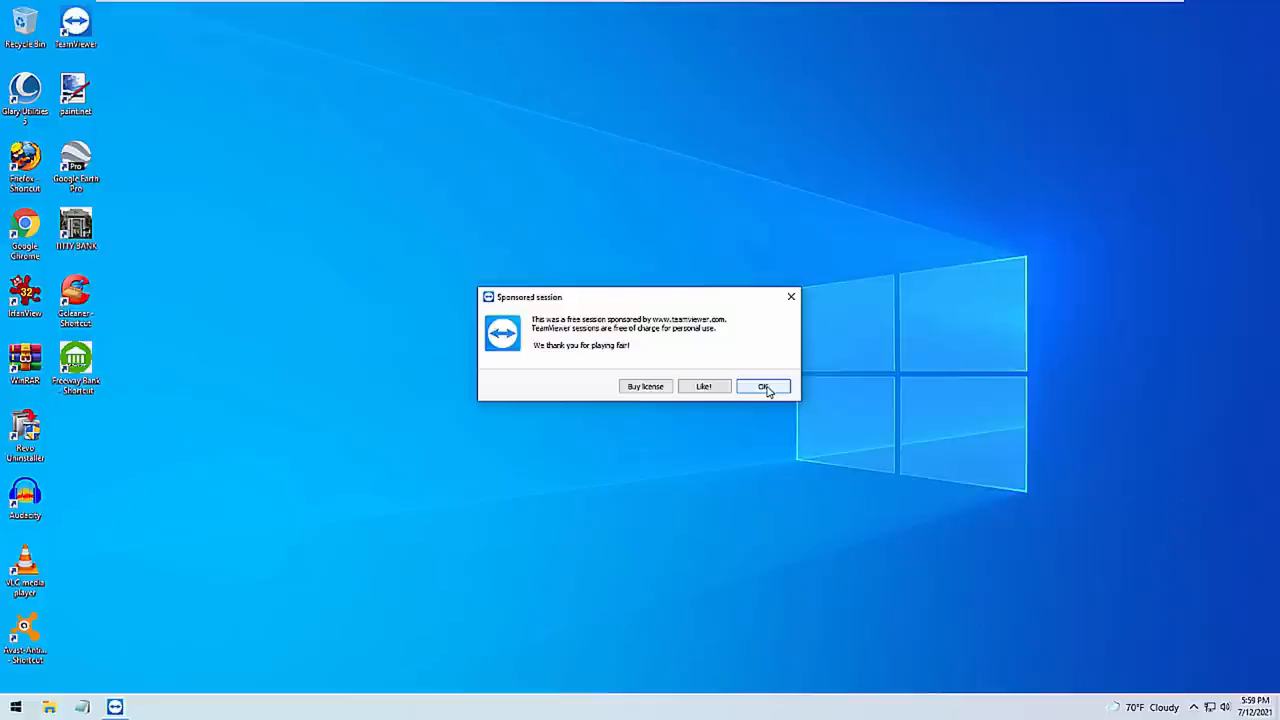
Confirm OK on TeamViewer's Sponsored session notice, leaving the plain desktop.
click(764, 388)
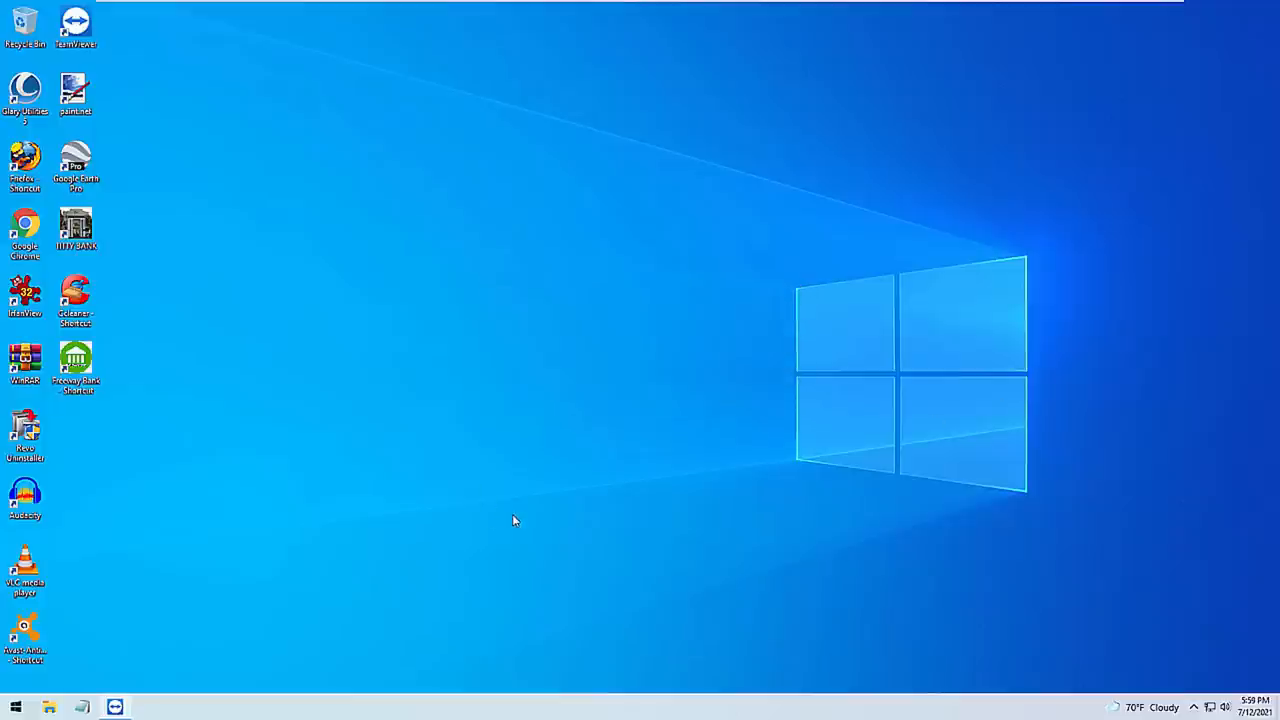
mouse_move(572, 336)
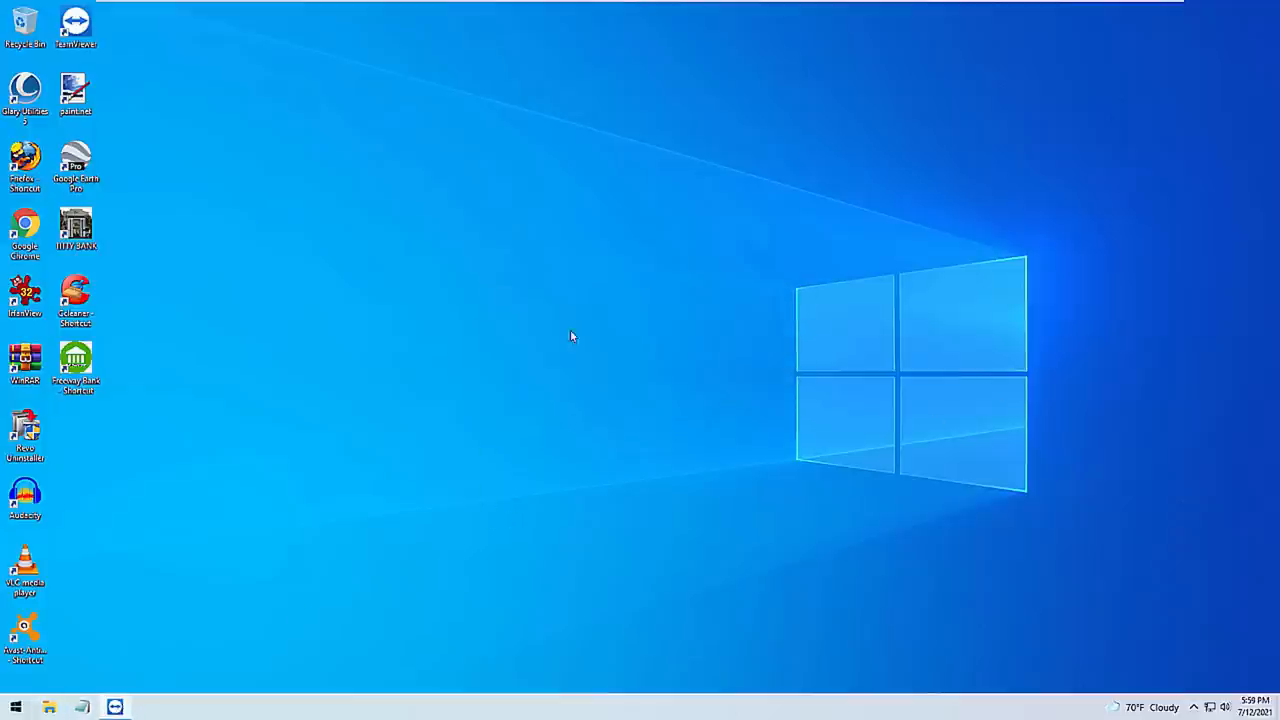